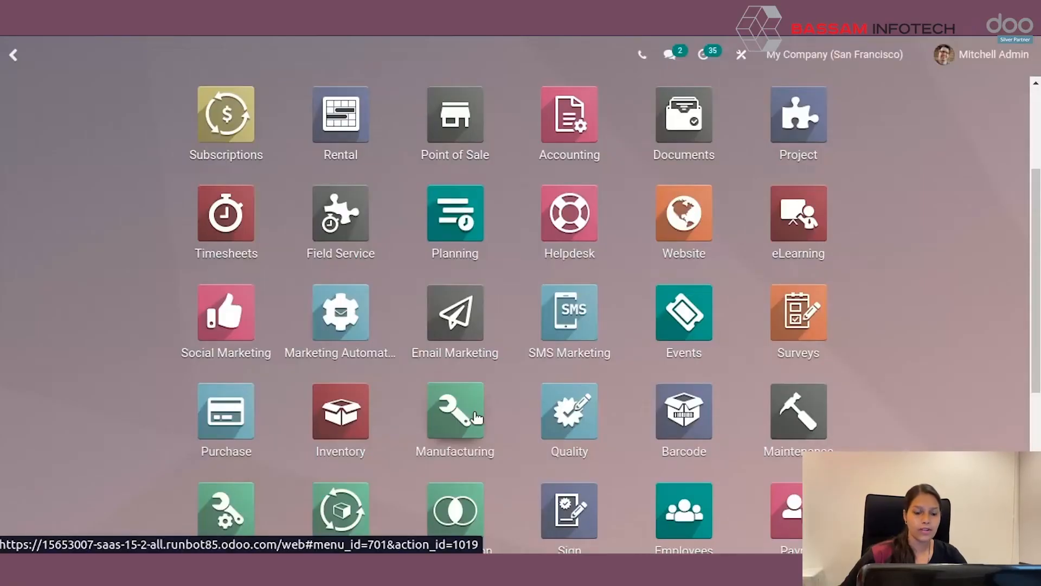
Scroll the apps home screen and launch Lunch to see today's meals
scroll(down, 3)
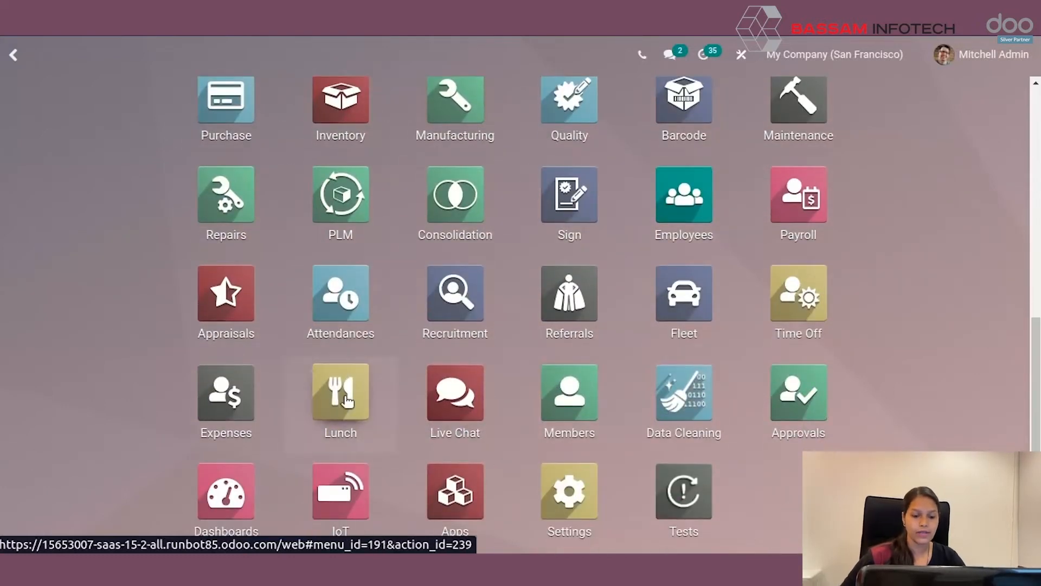
click(341, 393)
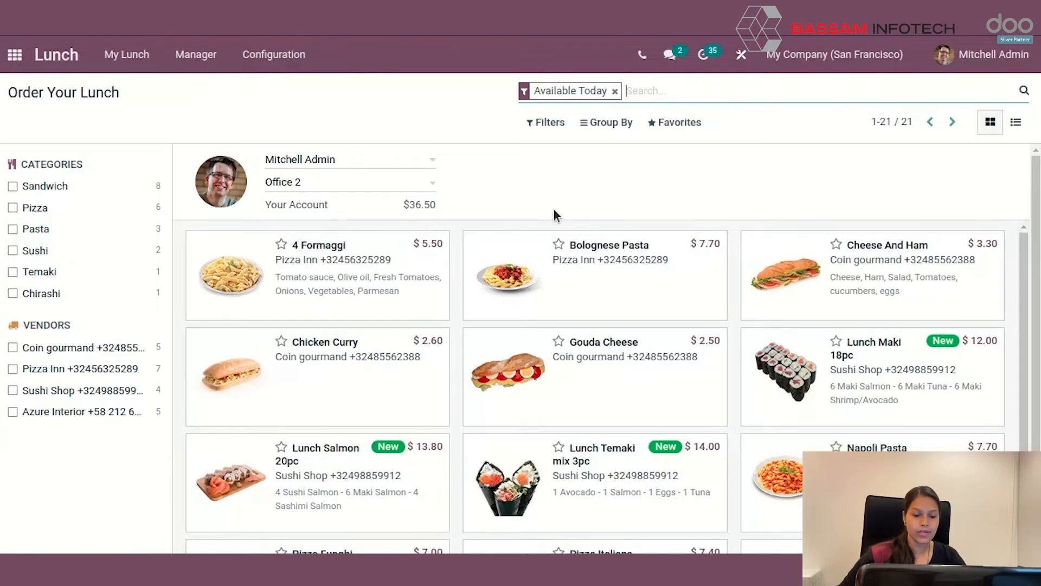
mouse_move(633, 203)
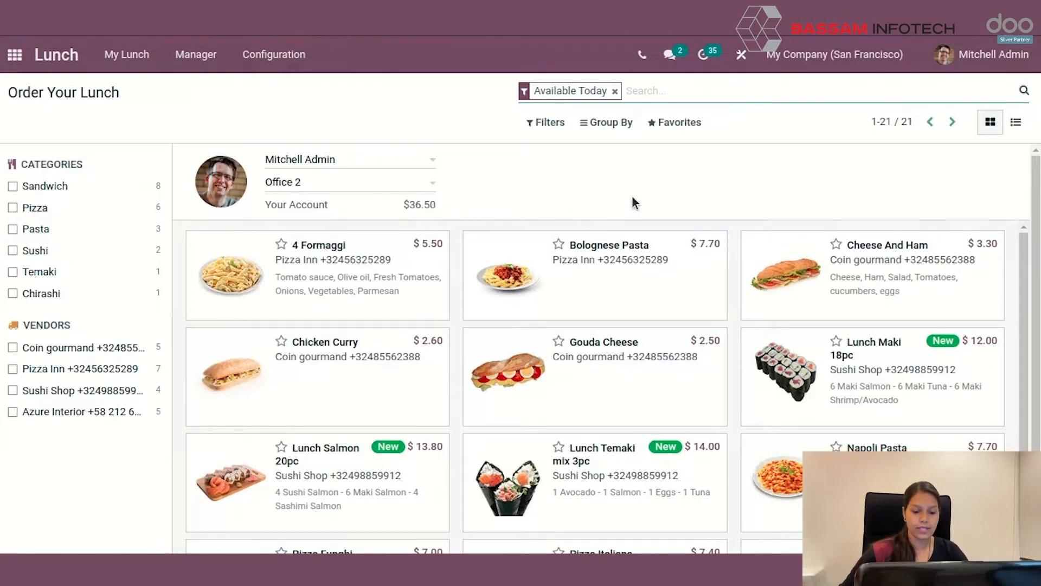
mouse_move(647, 298)
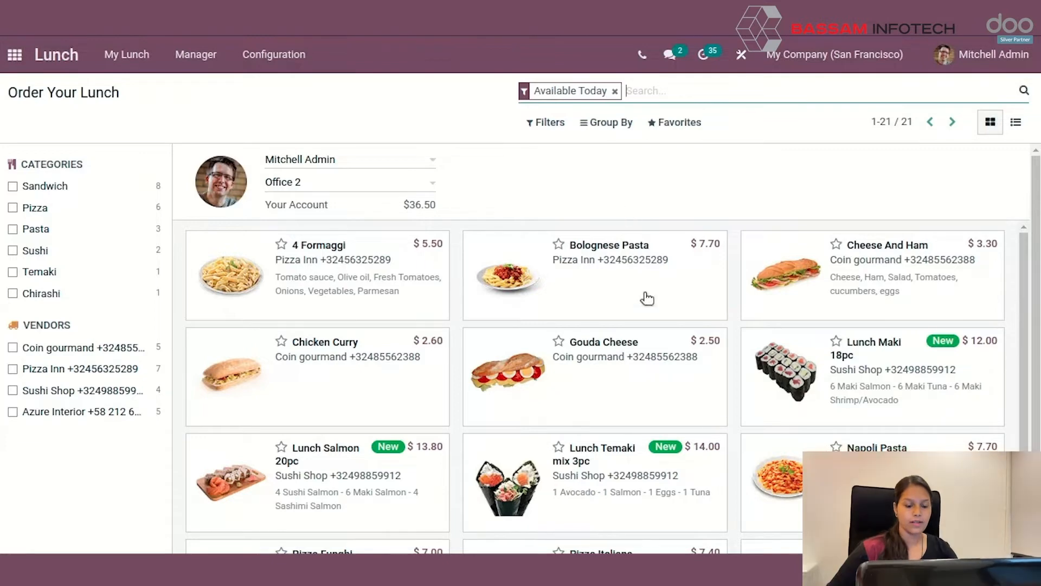
mouse_move(227, 207)
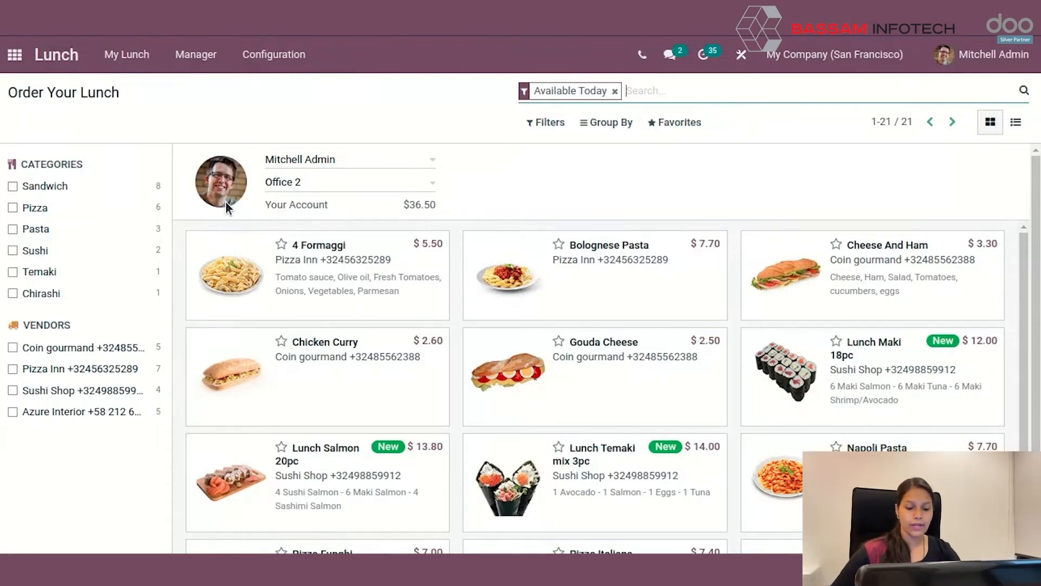
mouse_move(186, 190)
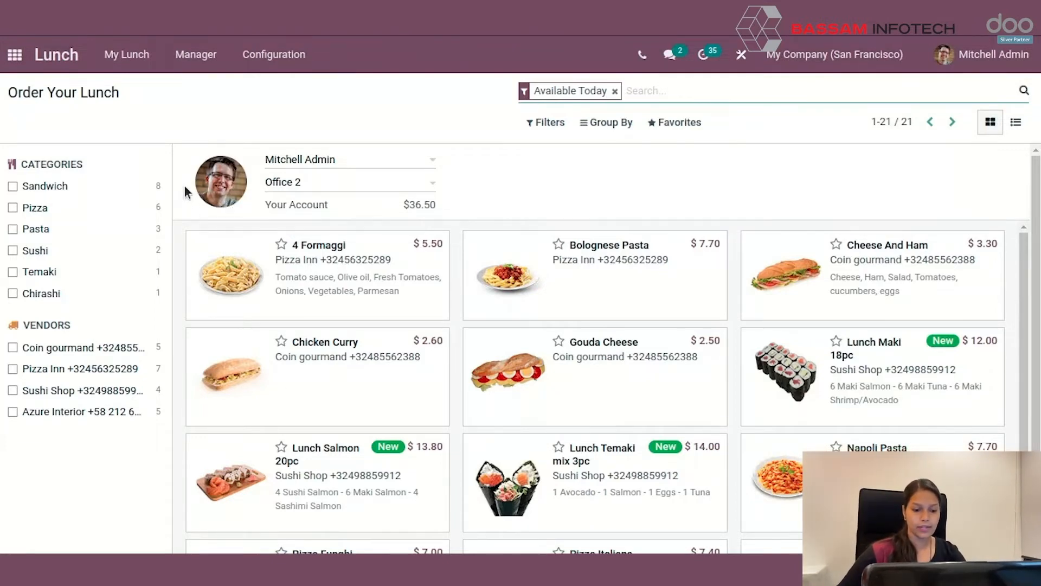
mouse_move(252, 233)
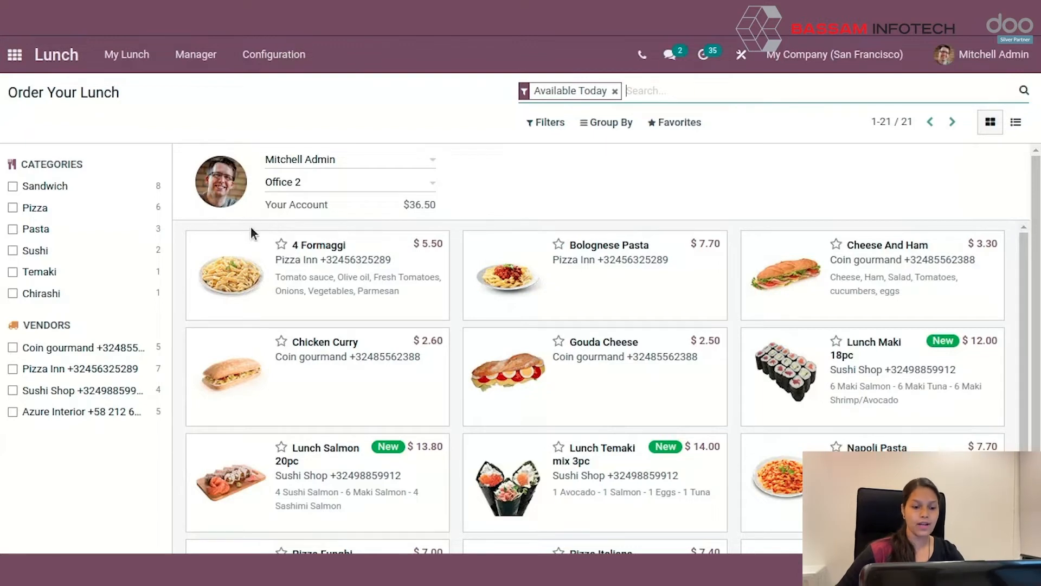
mouse_move(259, 226)
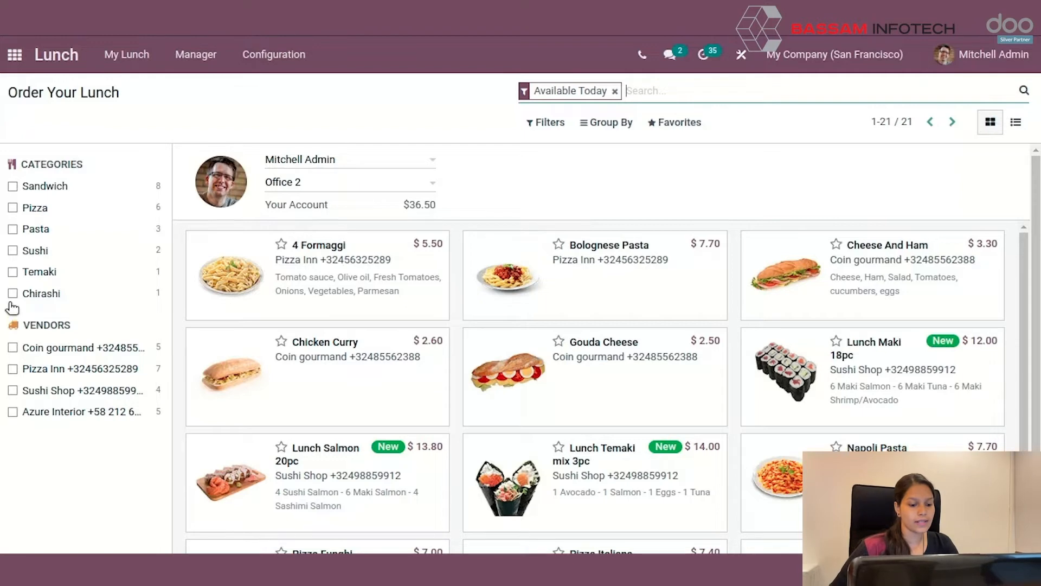
Toggle the Sandwich category filter in the left side panel
click(13, 186)
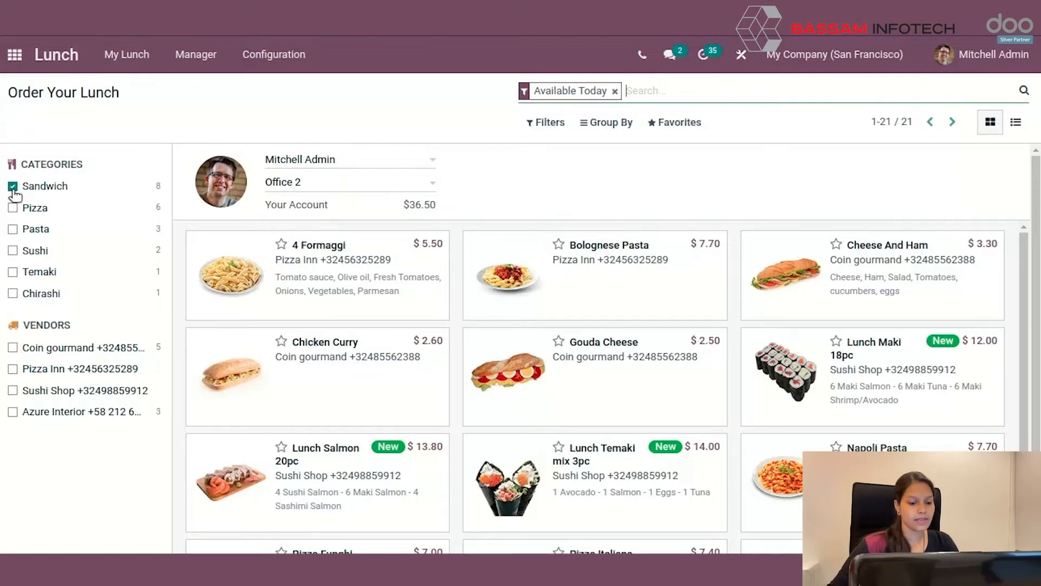
click(12, 186)
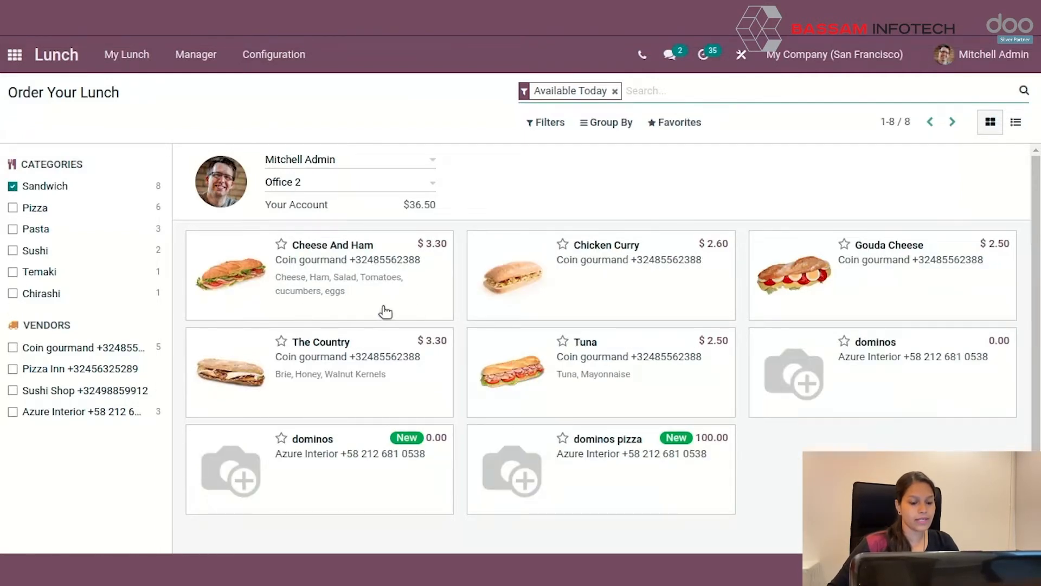
mouse_move(238, 385)
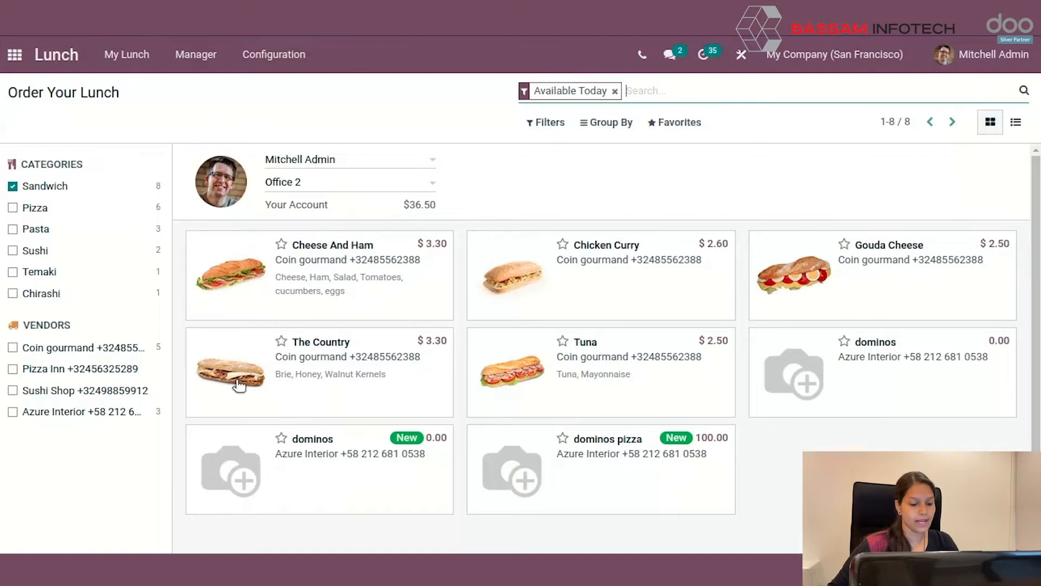
mouse_move(214, 251)
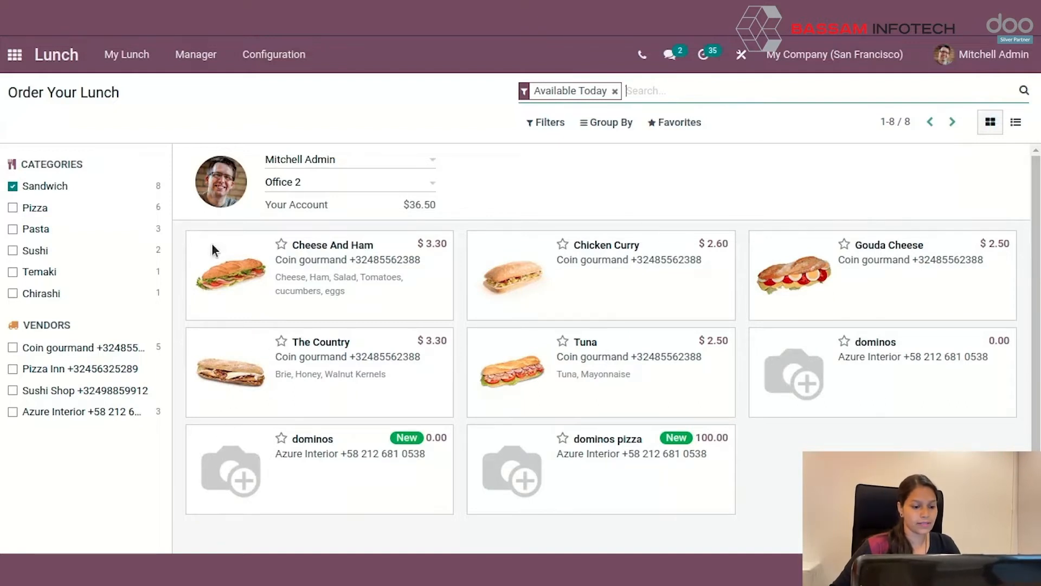
mouse_move(201, 223)
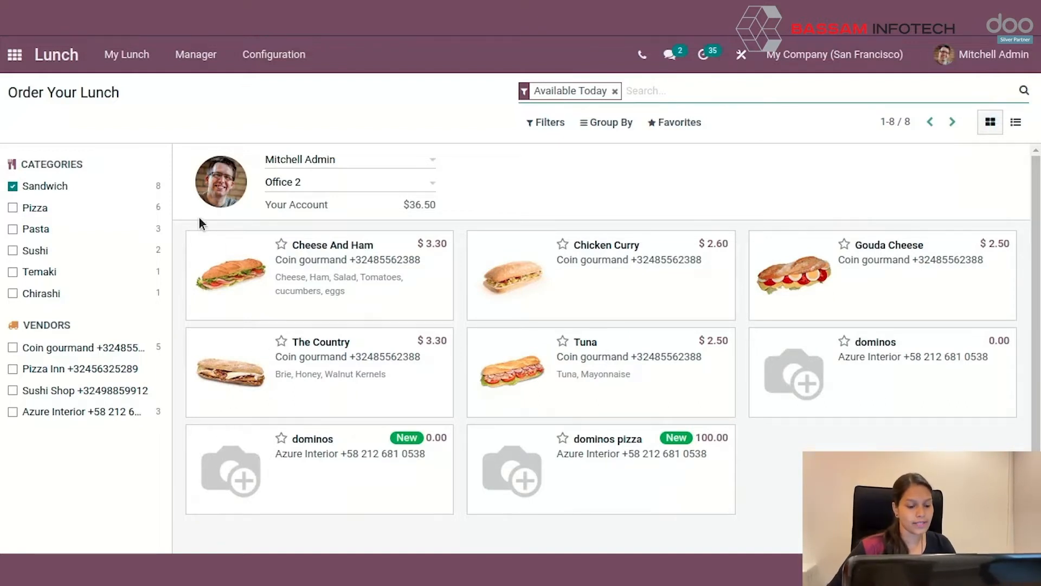
mouse_move(78, 335)
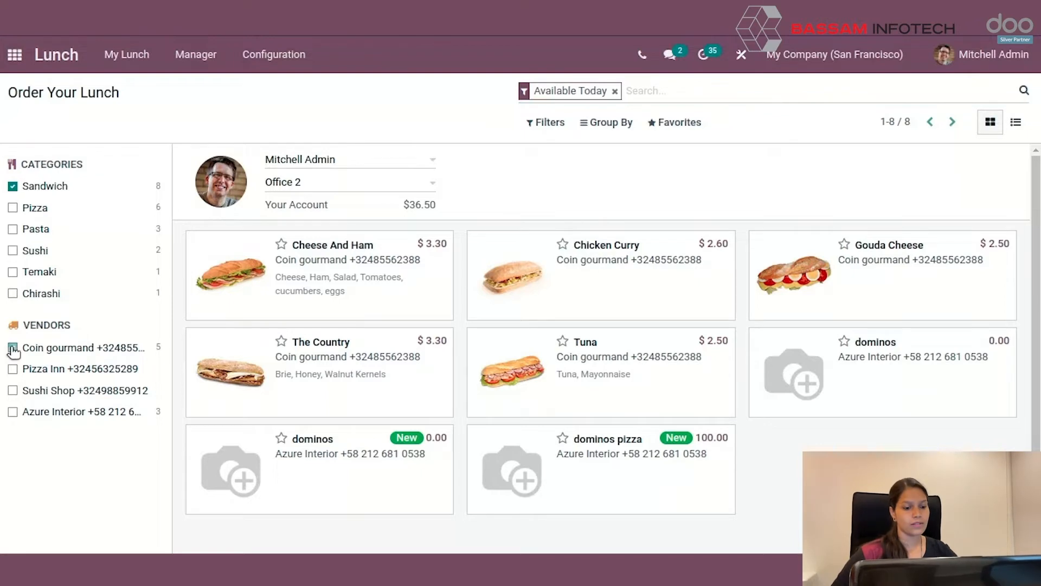
click(12, 347)
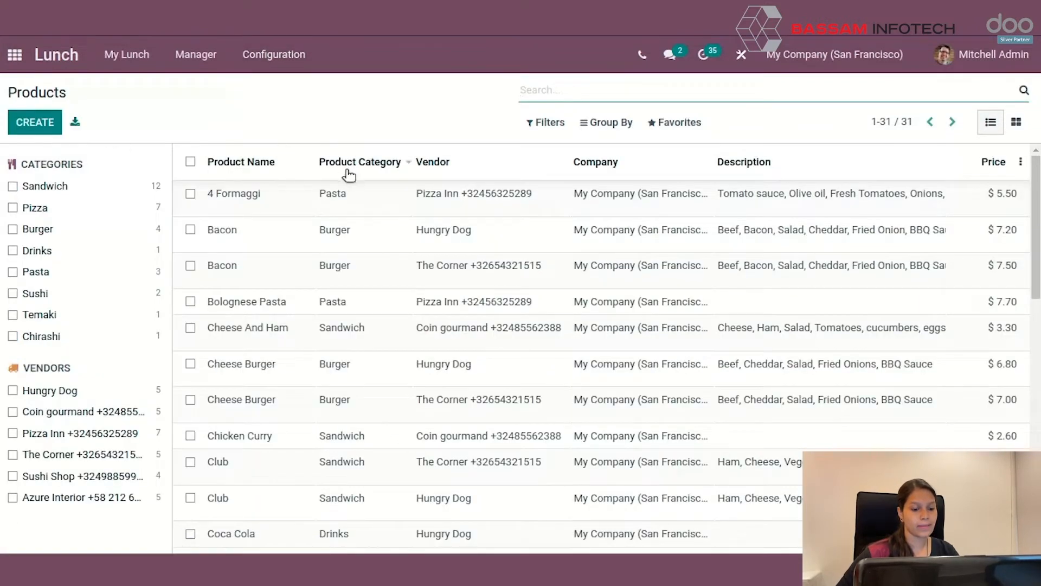
Switch to the Products list showing all 31 lunch products
click(744, 163)
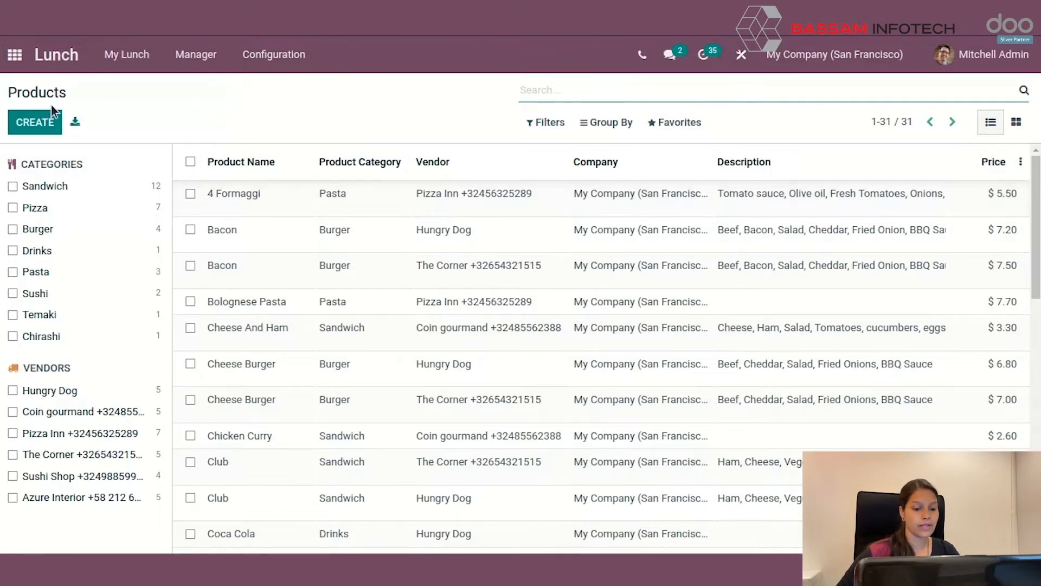
mouse_move(125, 398)
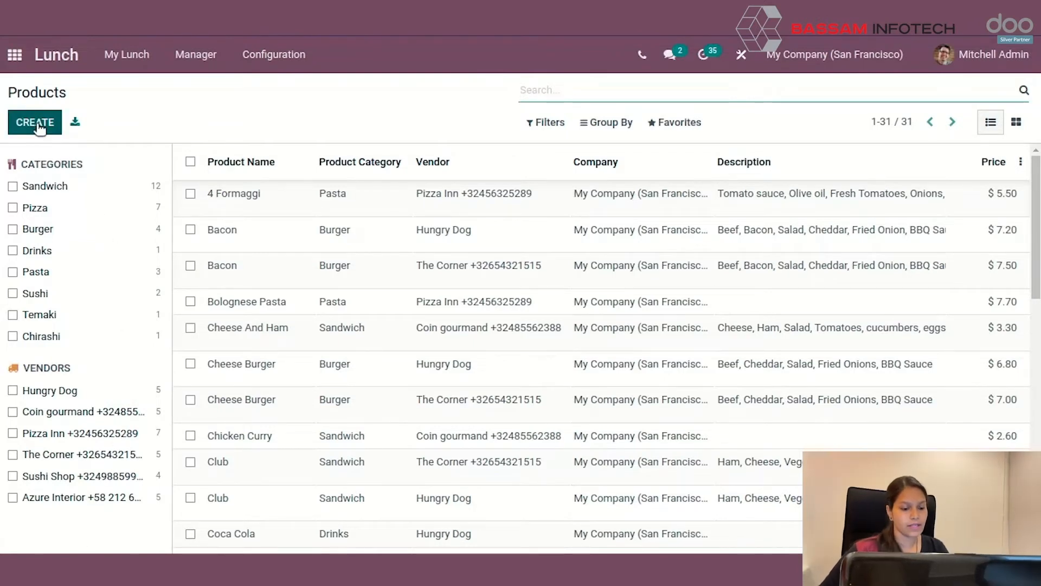
Create and save product 'dominos pastta' with vendor Azure Interior
click(34, 122)
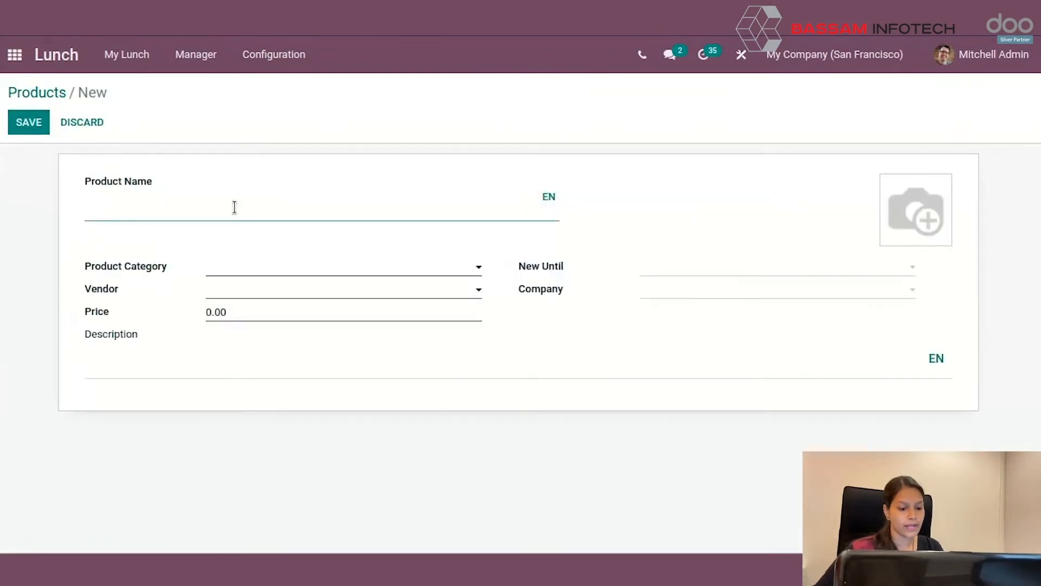
text(dominos)
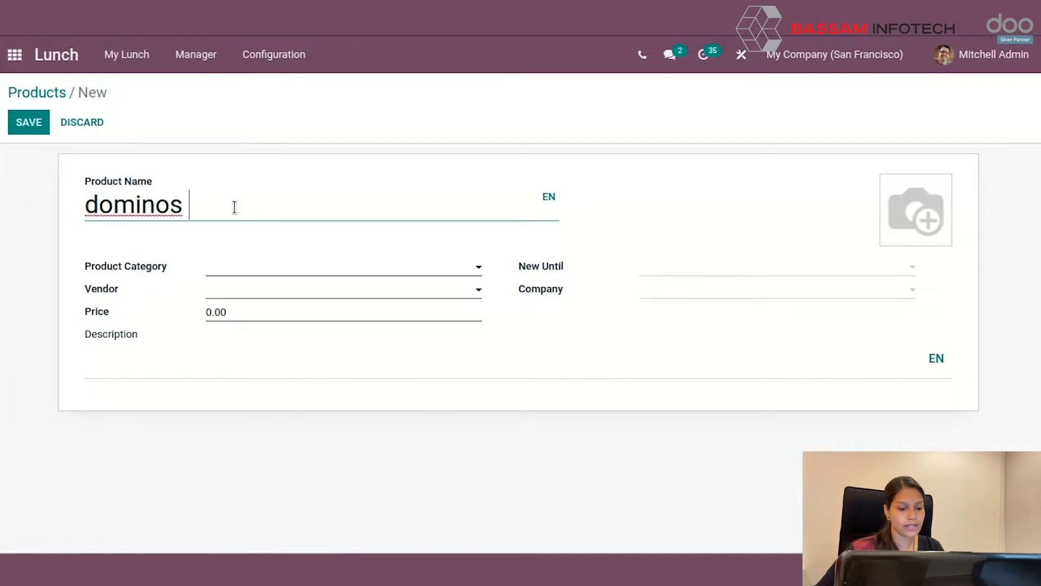
text(pasita)
click(344, 267)
text(Sandwich)
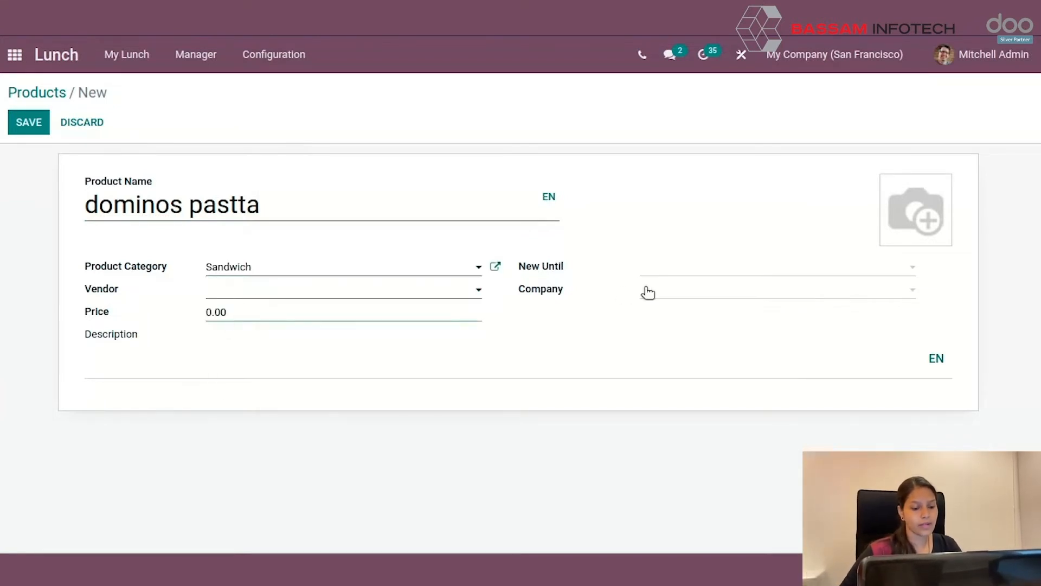
click(774, 266)
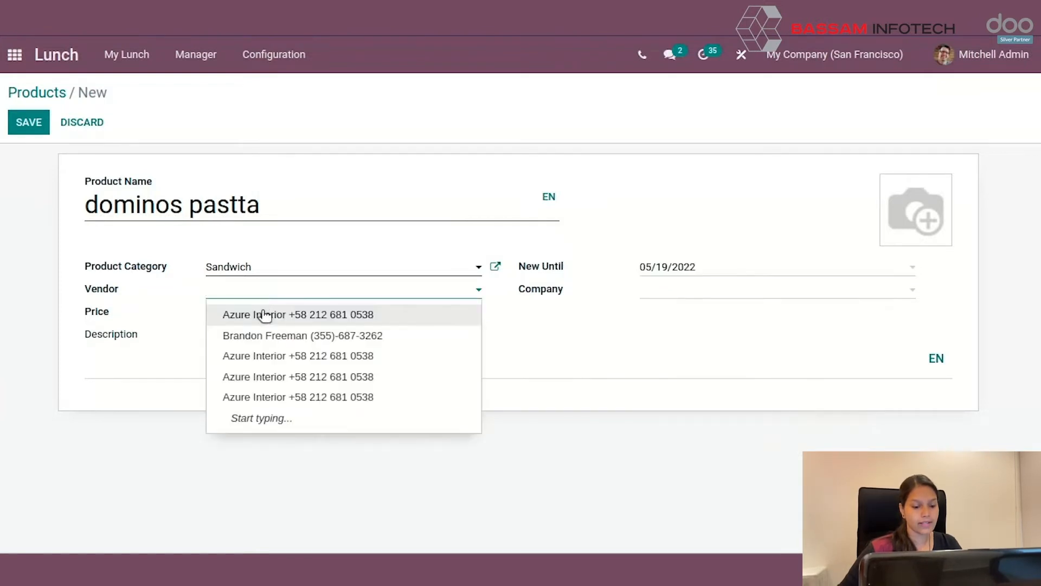
click(298, 314)
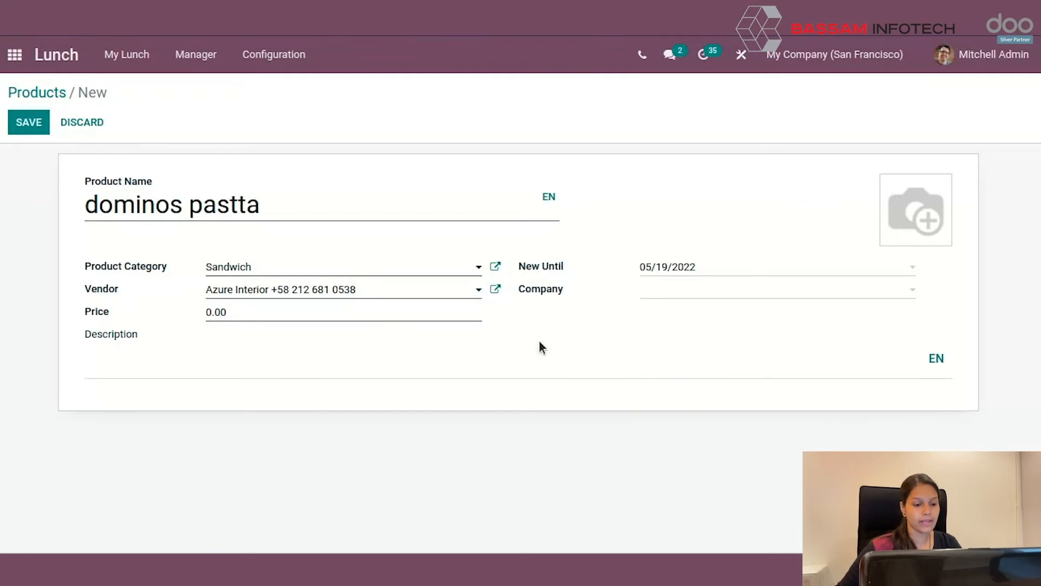
click(29, 122)
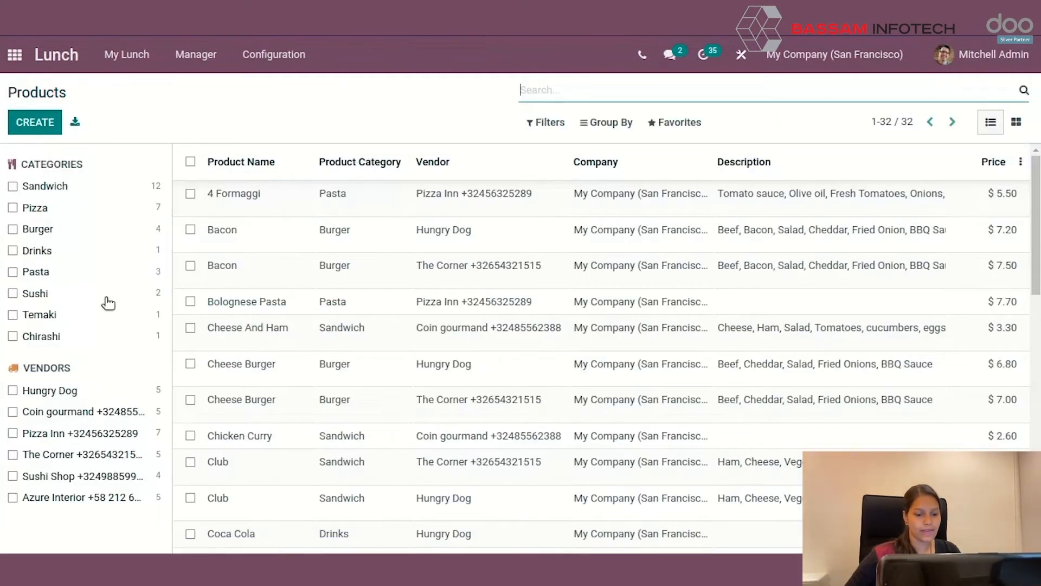
Filter products to Sandwich, showing 13 items including dominos pastta
click(13, 186)
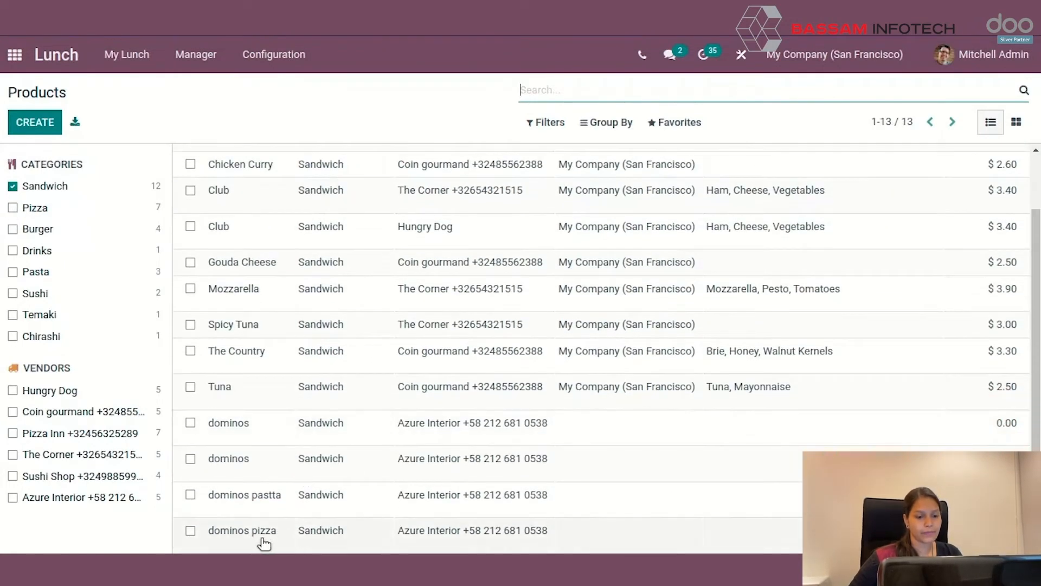
click(273, 54)
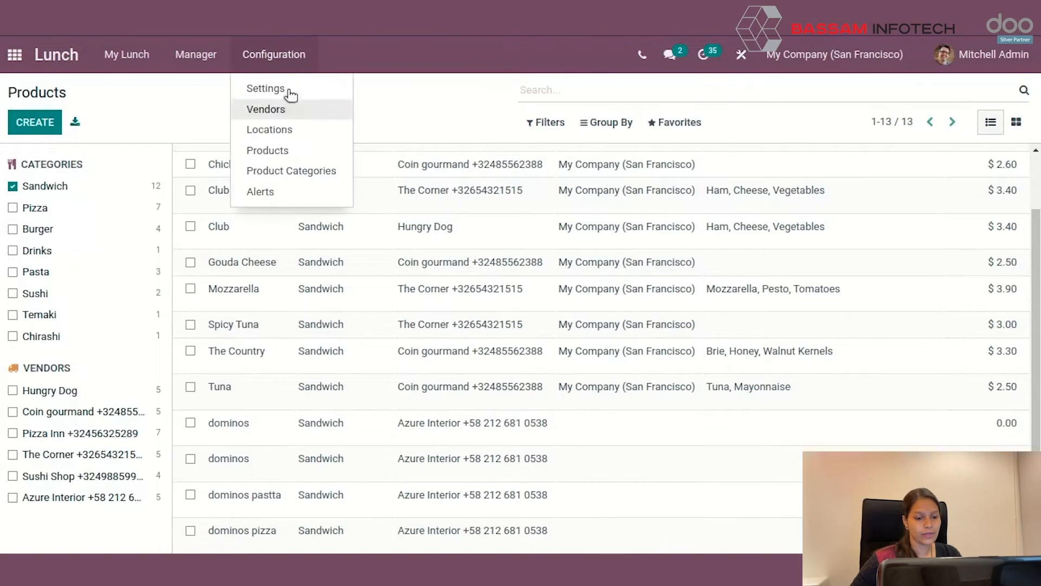
Create and save a new product category named 'dominos'
click(291, 171)
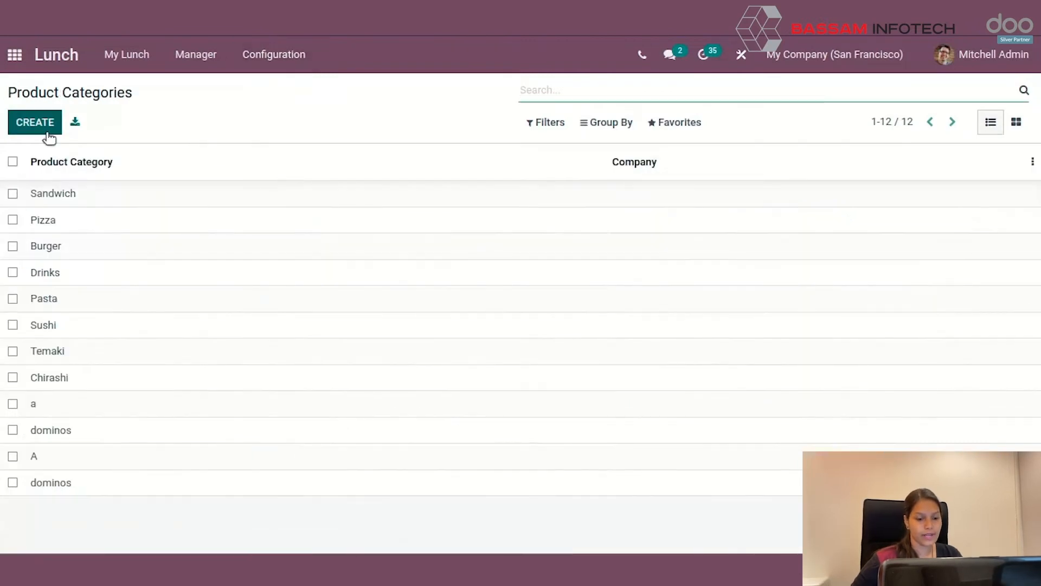
click(34, 122)
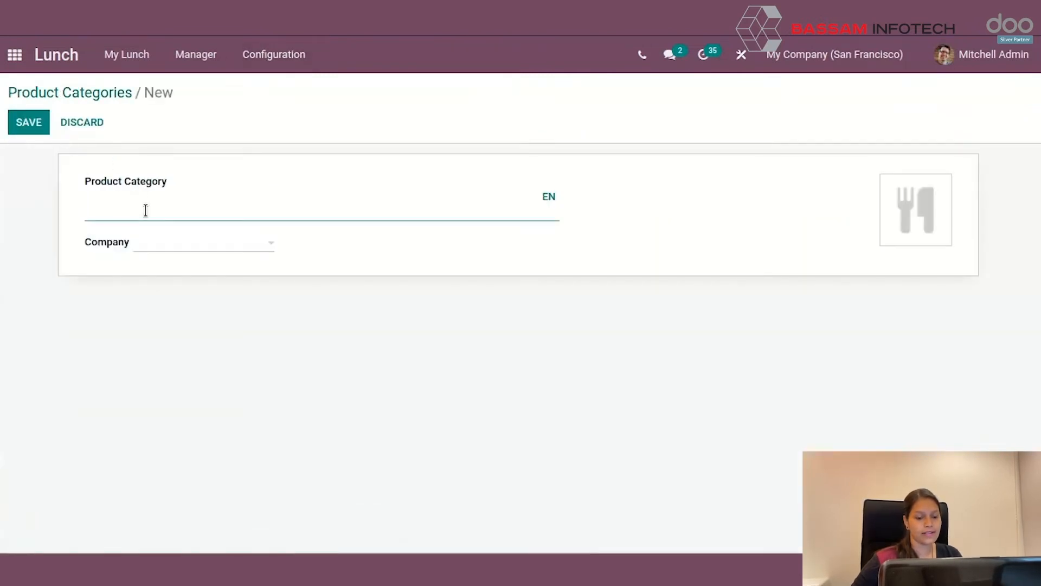
text(dominos)
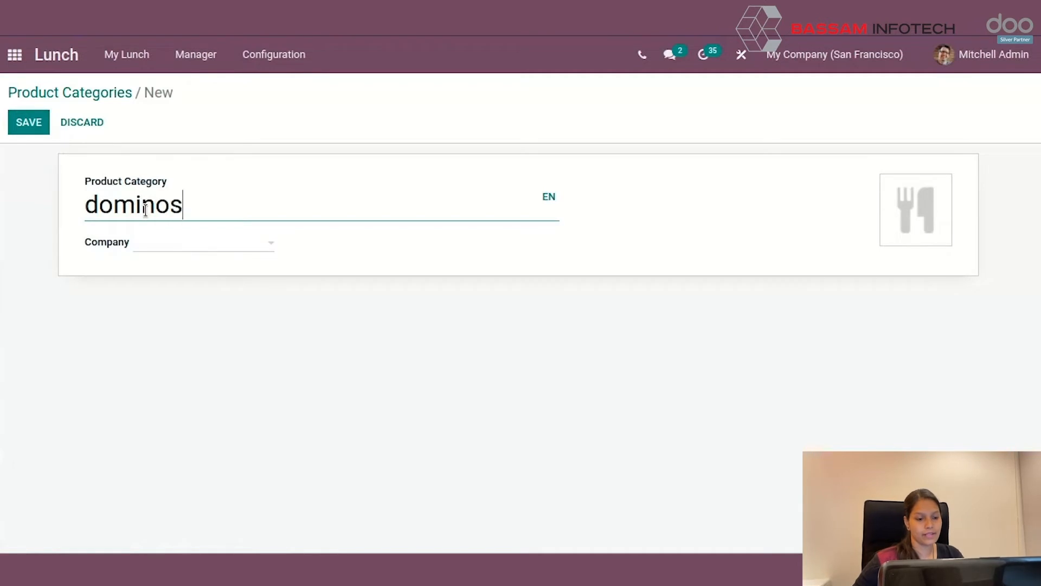
click(28, 122)
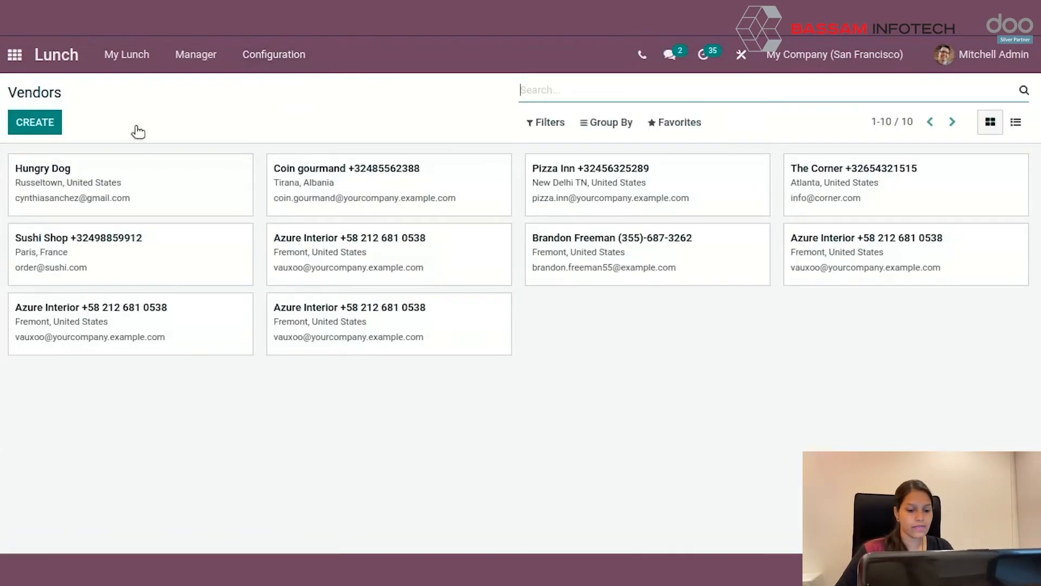
Create vendor Azure Interior delivering to the HQ Office location
click(35, 121)
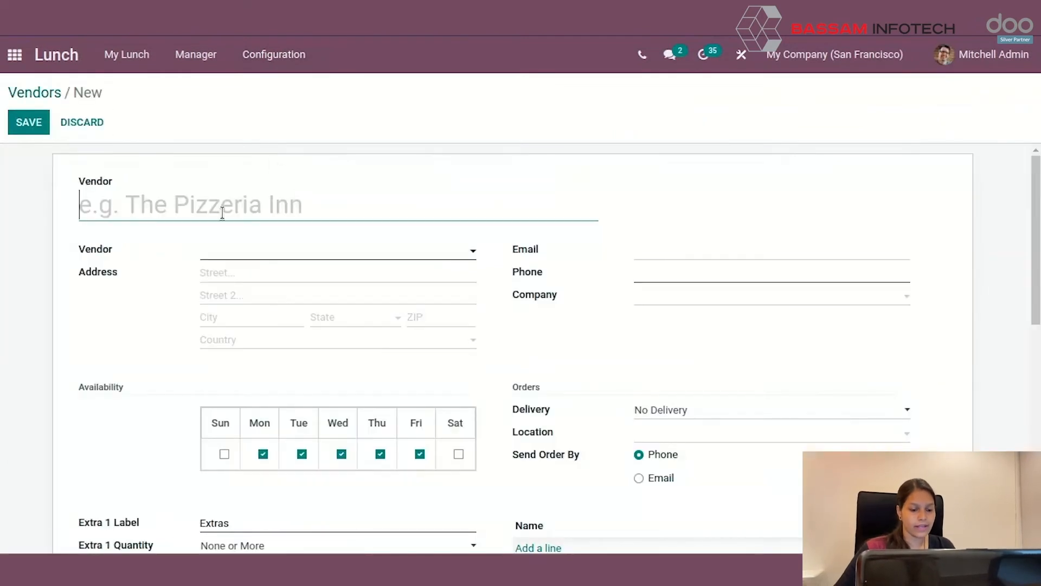
click(332, 250)
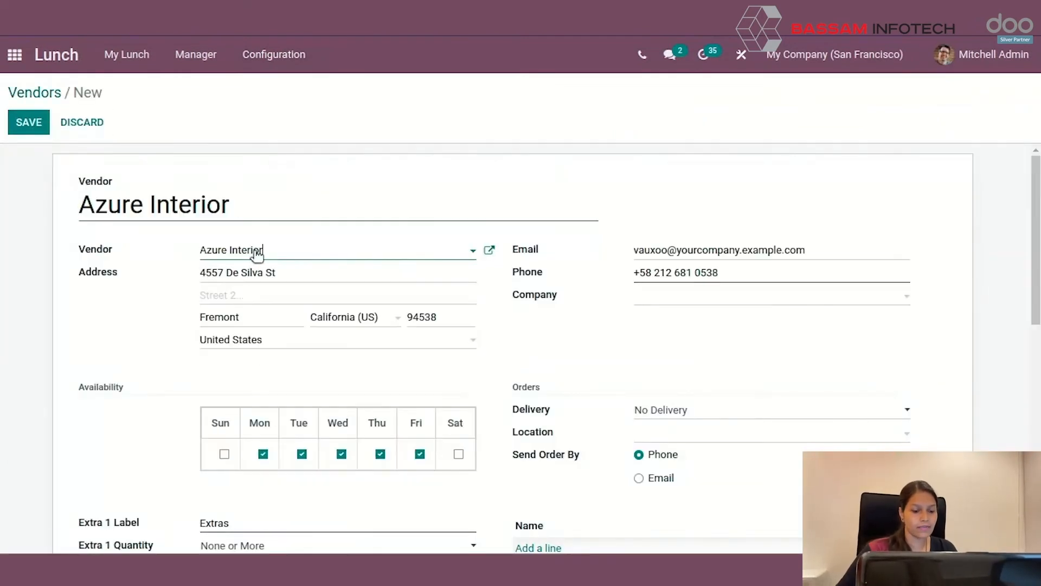
scroll(down, 3)
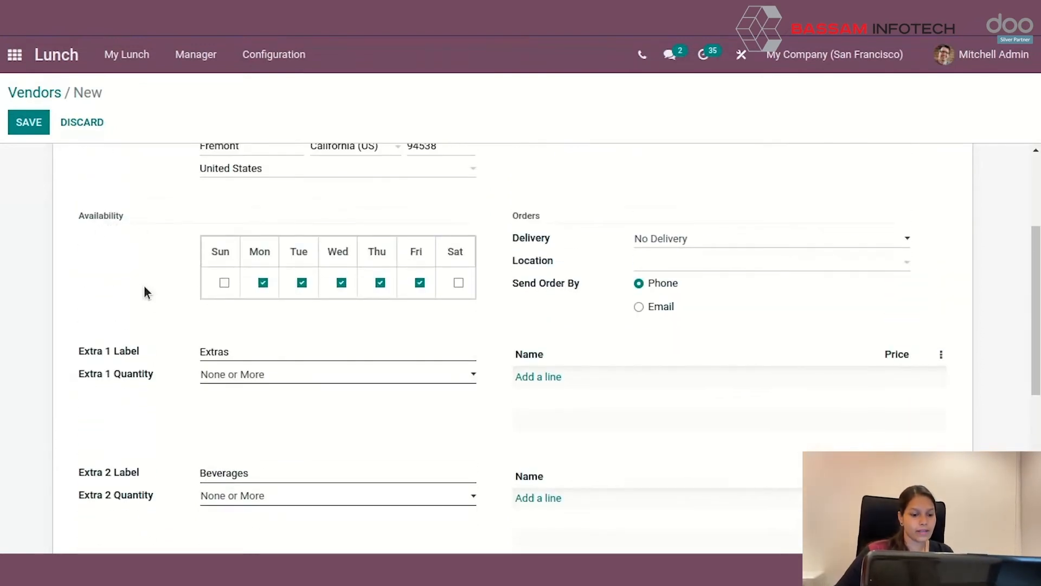
mouse_move(481, 330)
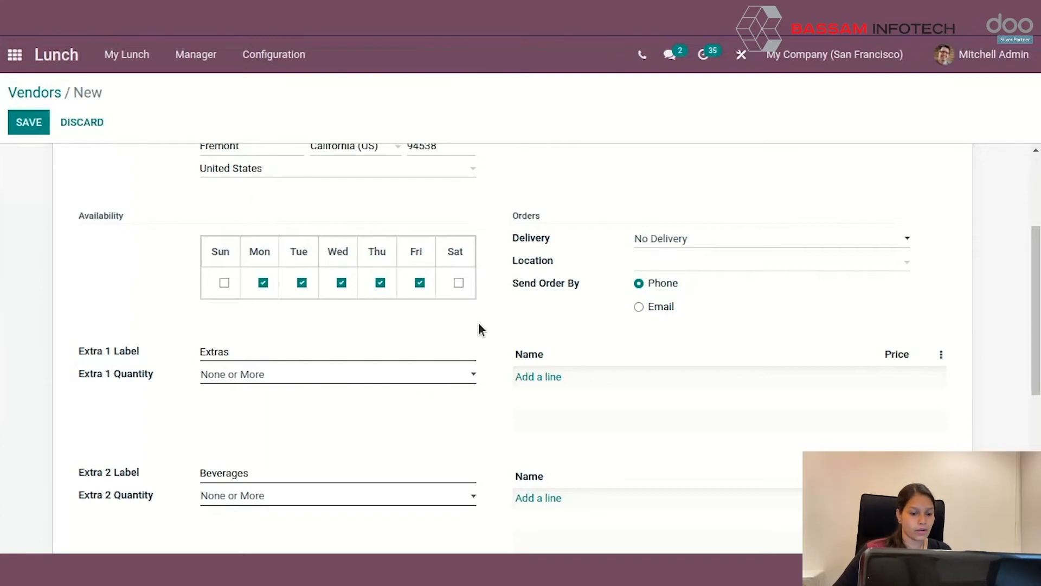
mouse_move(533, 216)
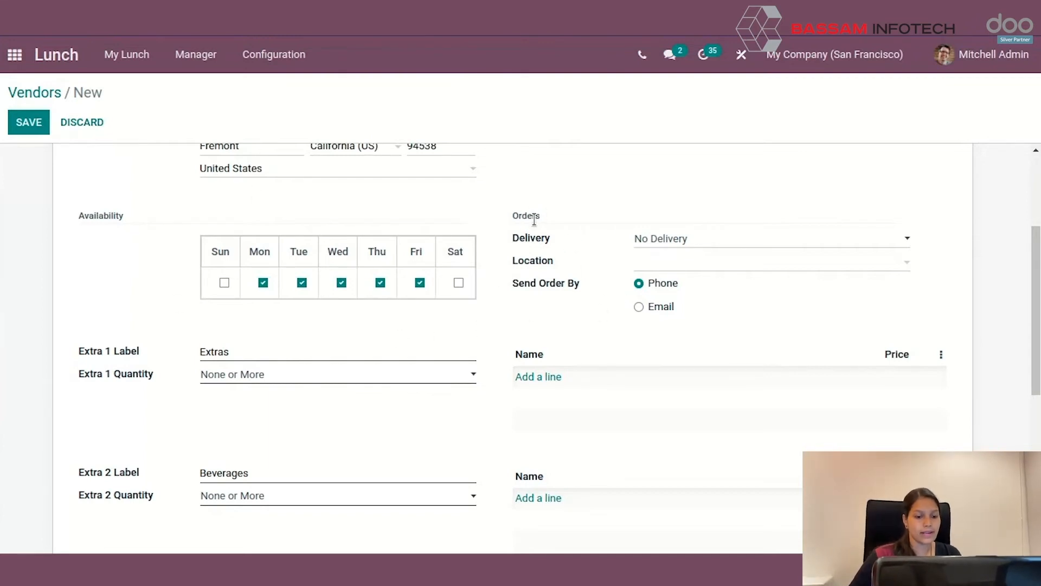
mouse_move(747, 244)
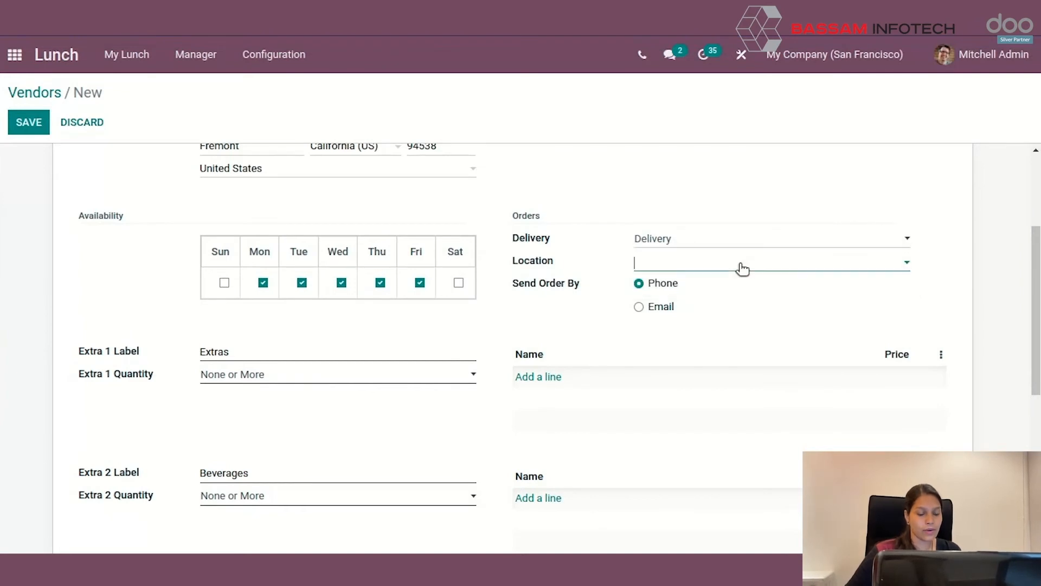
click(743, 262)
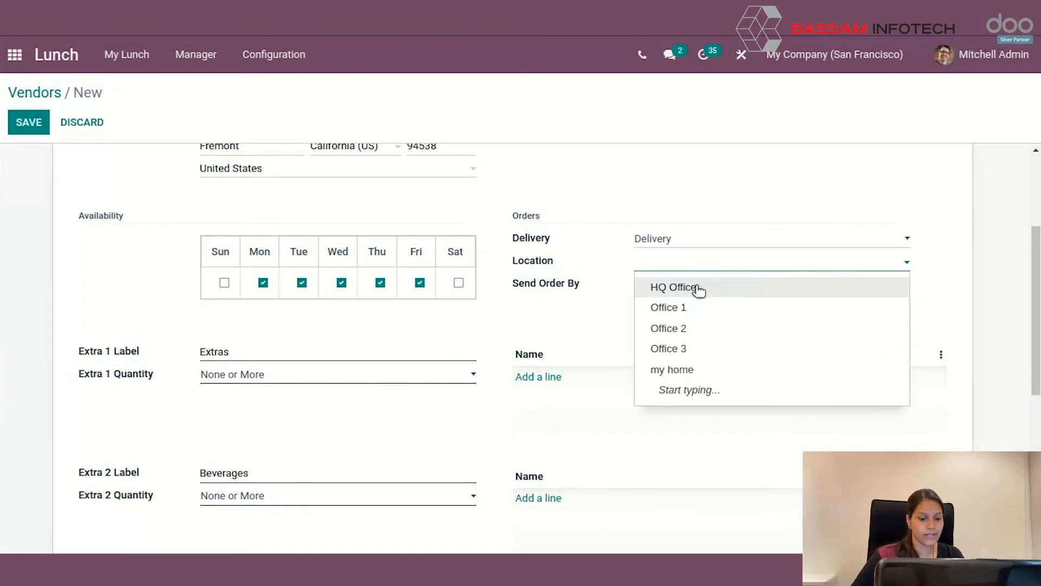
click(675, 287)
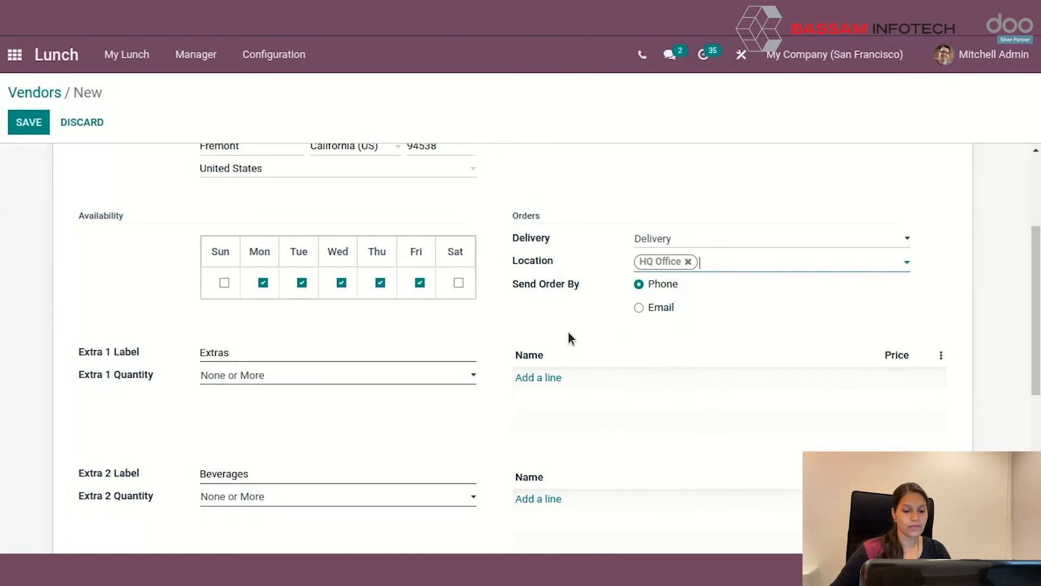
scroll(up, 3)
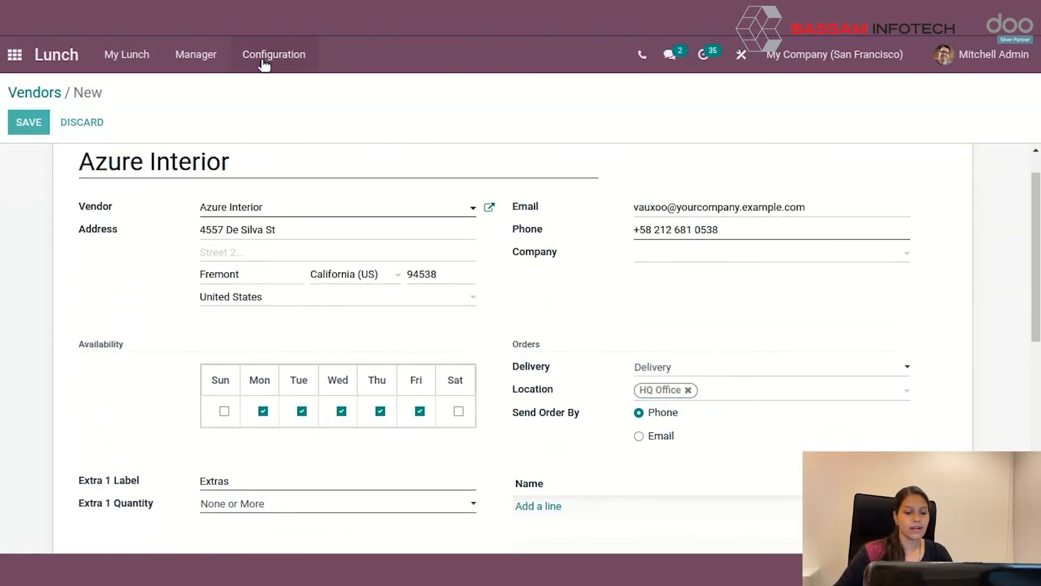
View the five lunch locations under Configuration > Locations
click(273, 54)
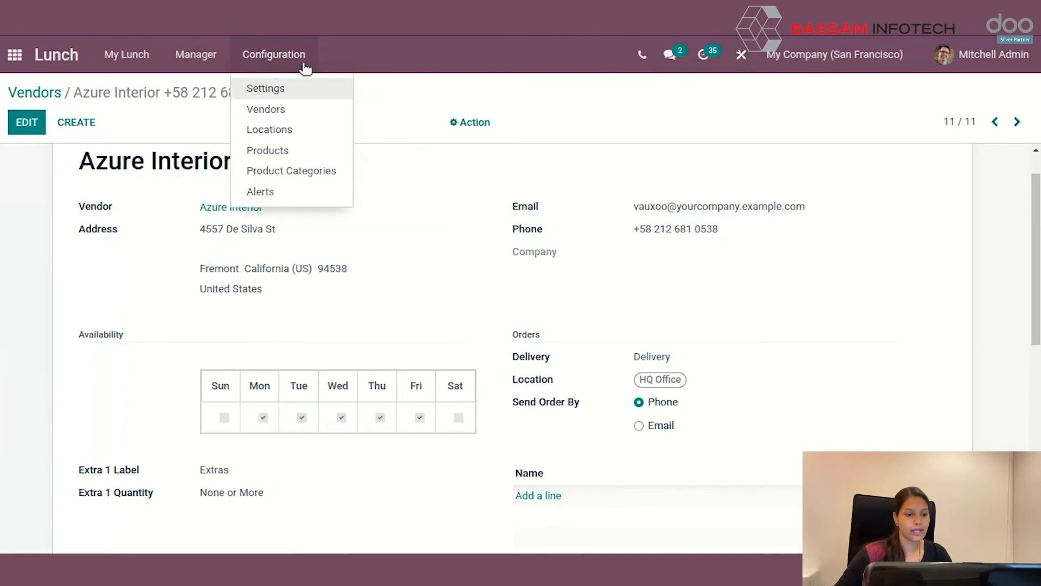
click(269, 129)
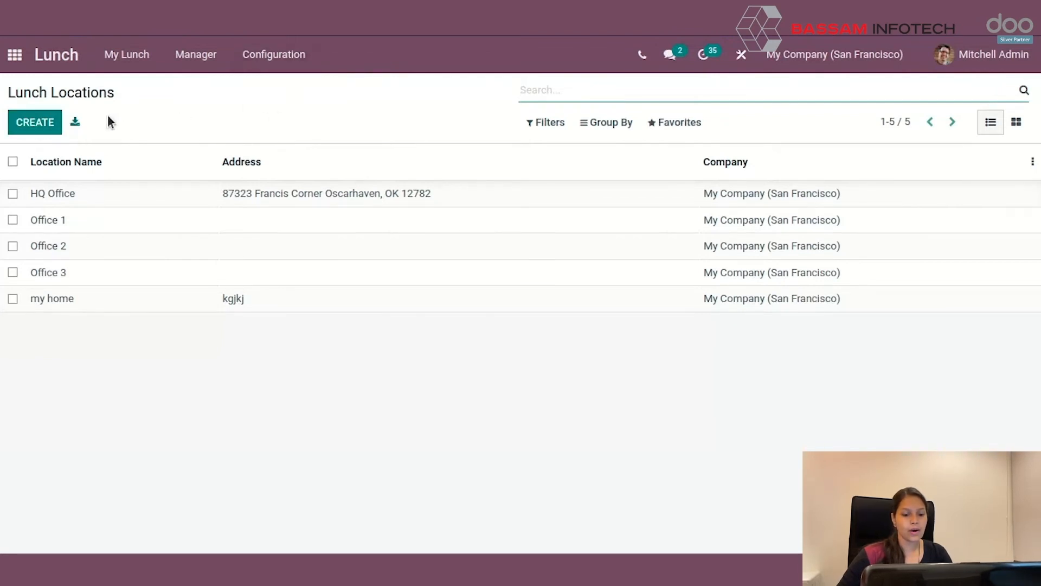
click(273, 54)
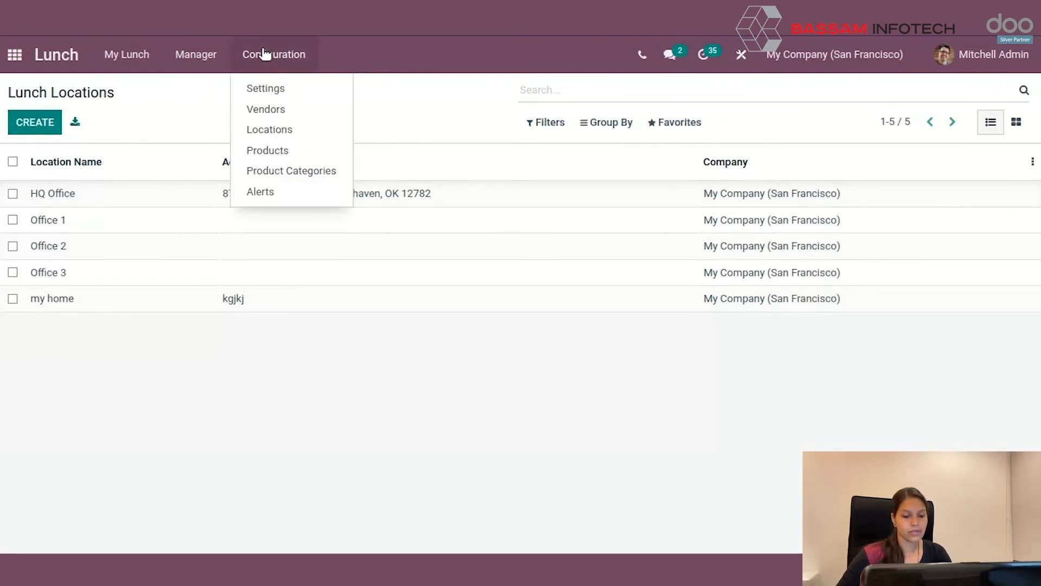
mouse_move(252, 195)
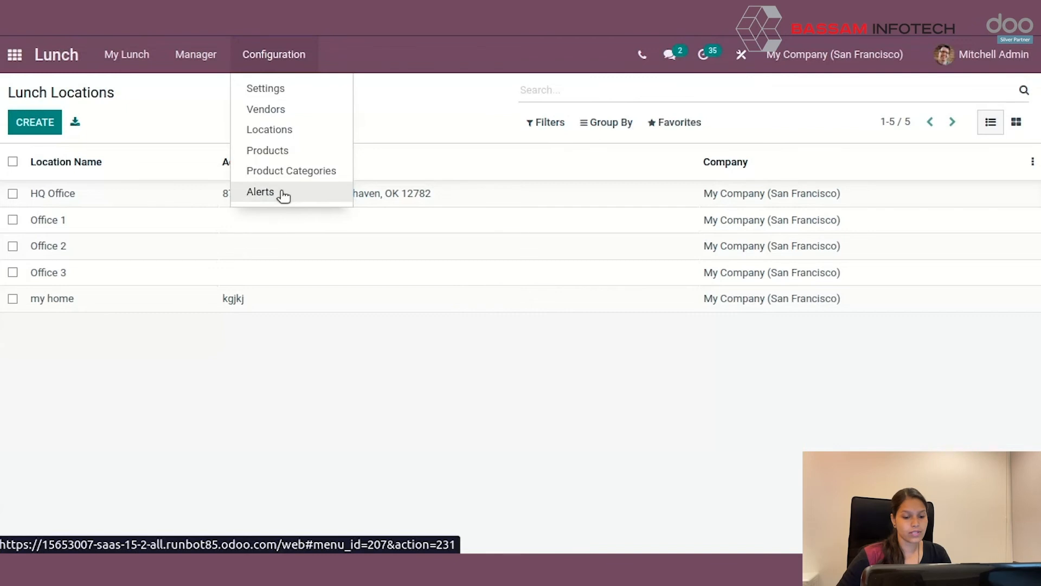
Create alert 'lunch alert' as a chat notification and attempt to save it
click(260, 192)
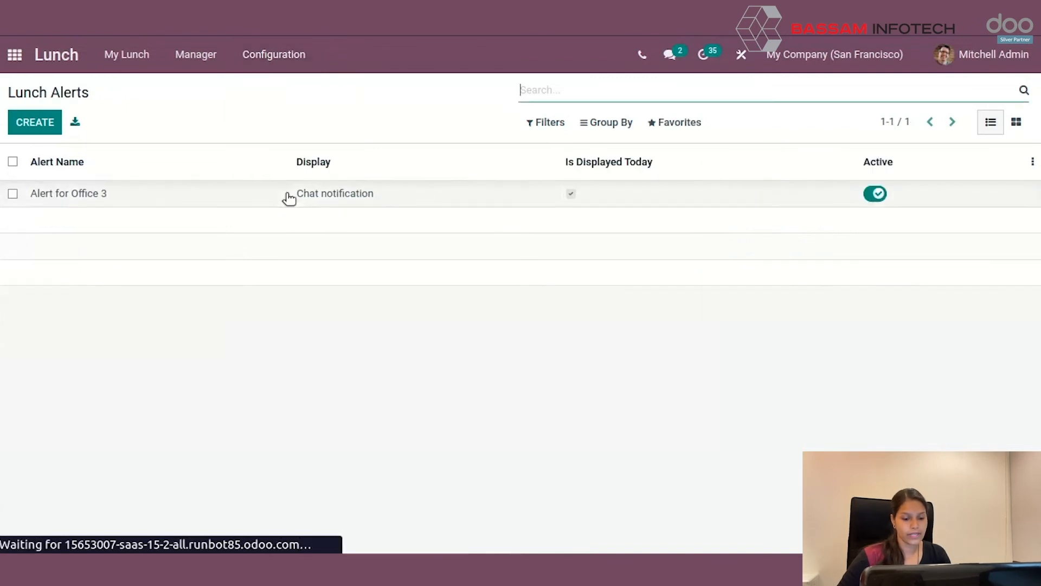
click(34, 121)
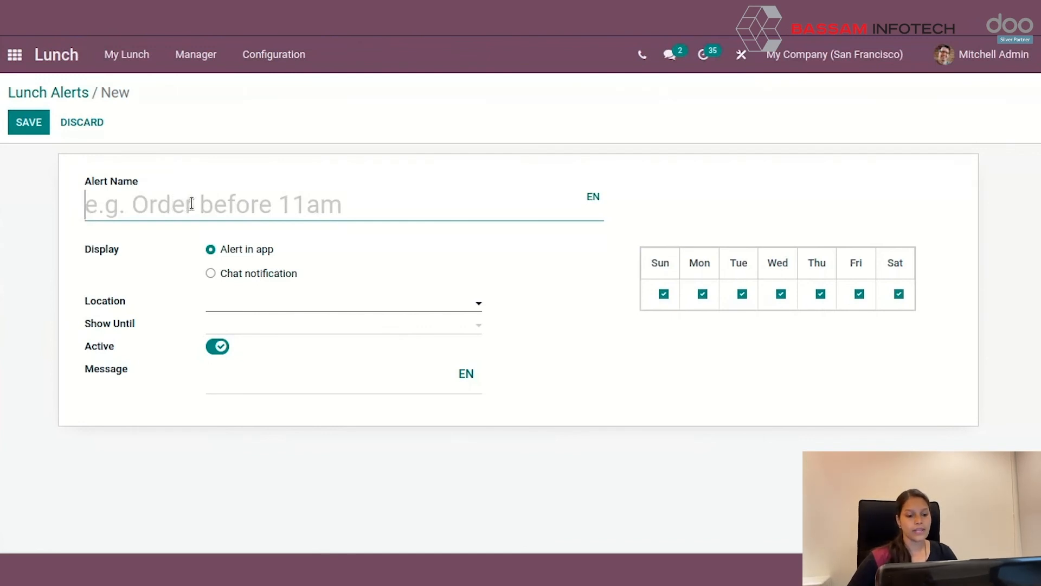
text(lunch)
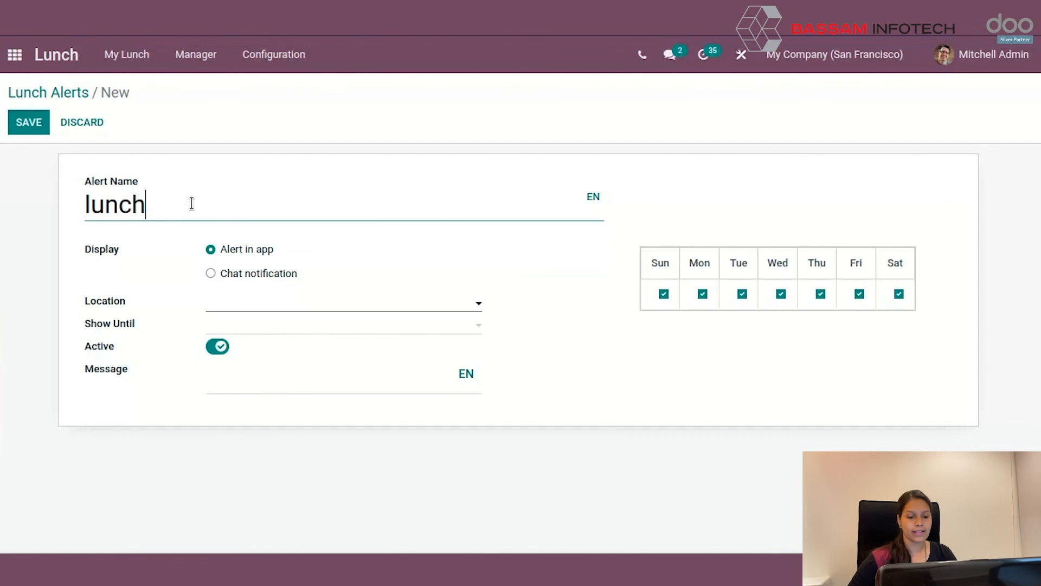
text(alert)
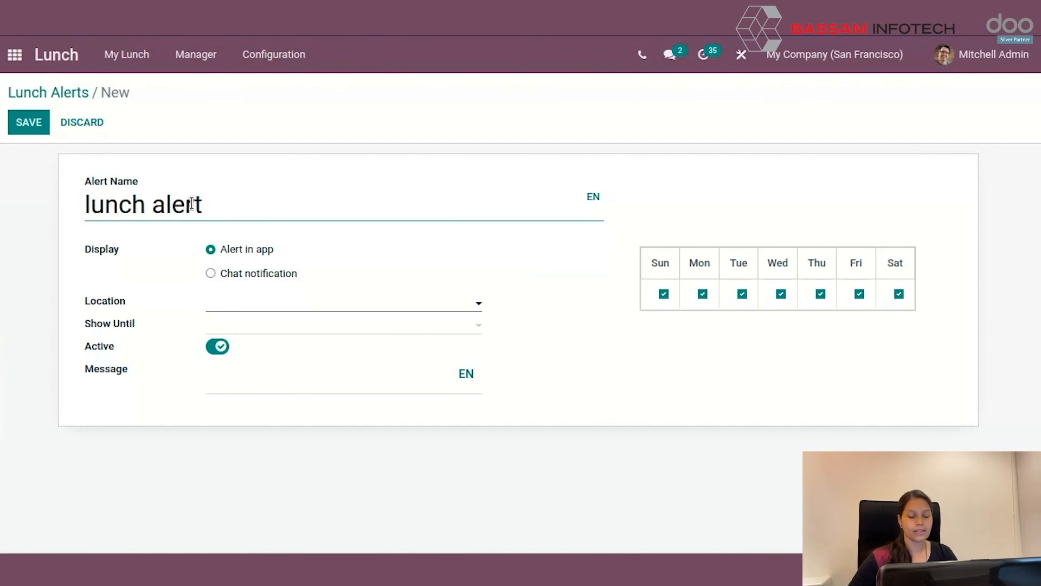
click(210, 273)
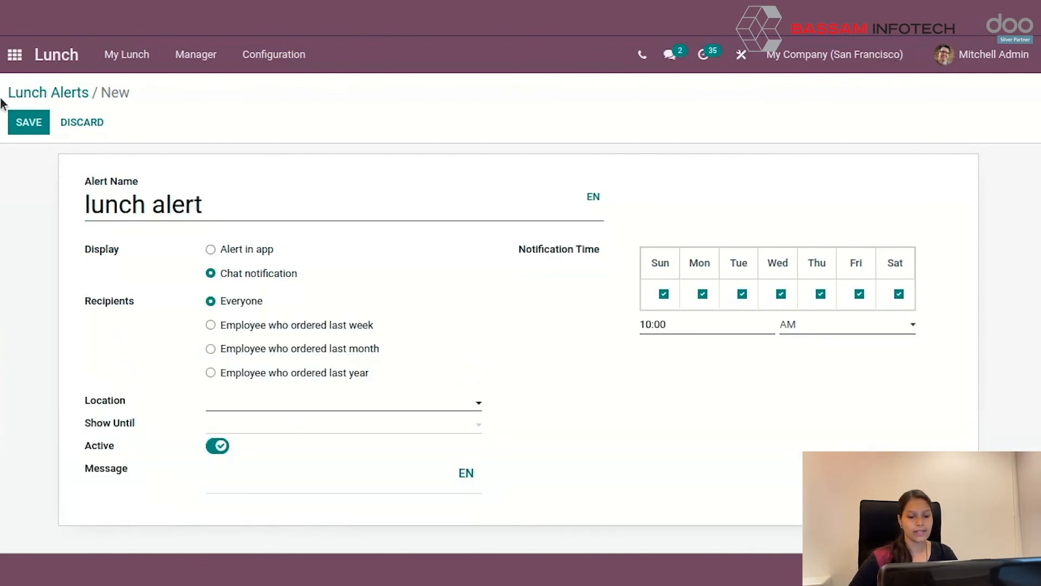
click(29, 122)
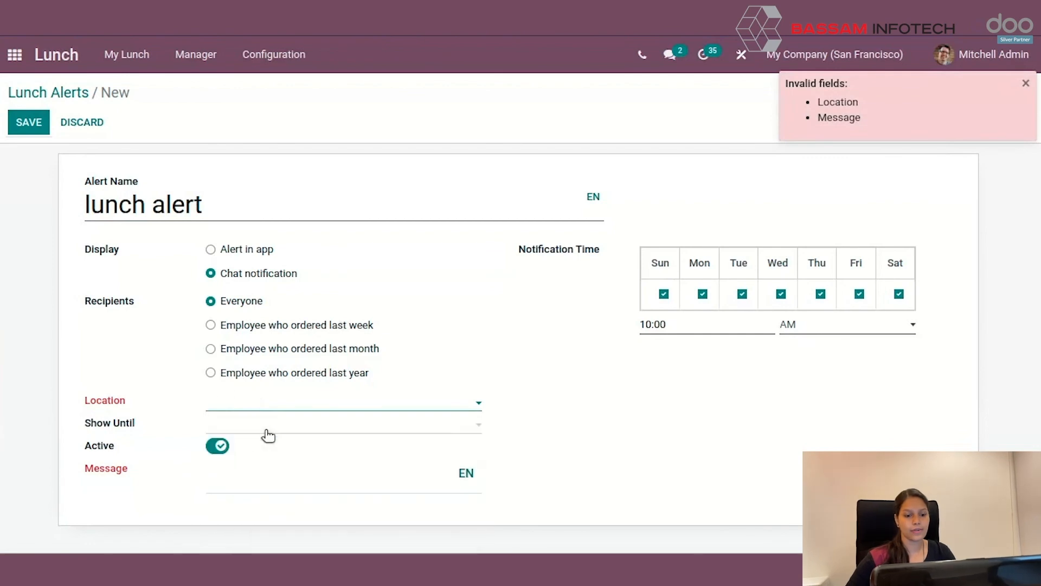